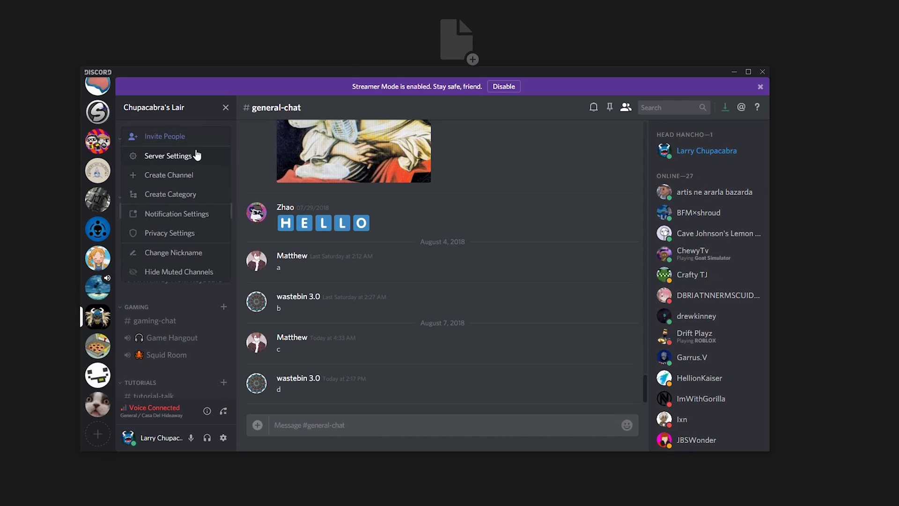
# Step: Open Chupacabra's Lair Server Settings and scroll to the New Member Messages Channel option
pyautogui.click(168, 156)
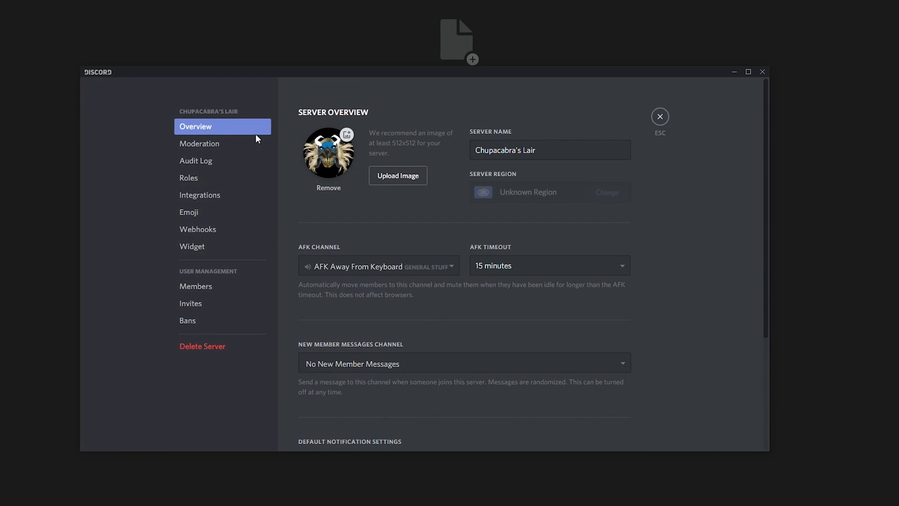
pyautogui.scroll(-3)
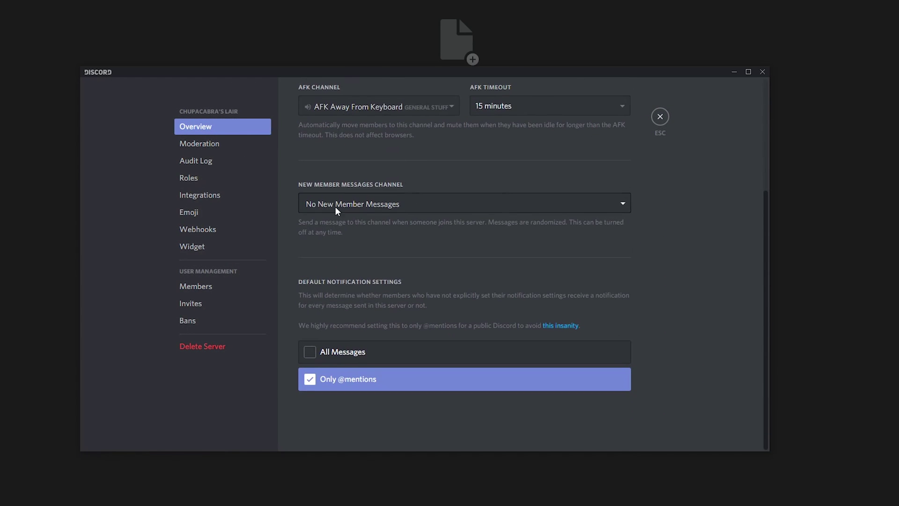
pyautogui.moveTo(342, 191)
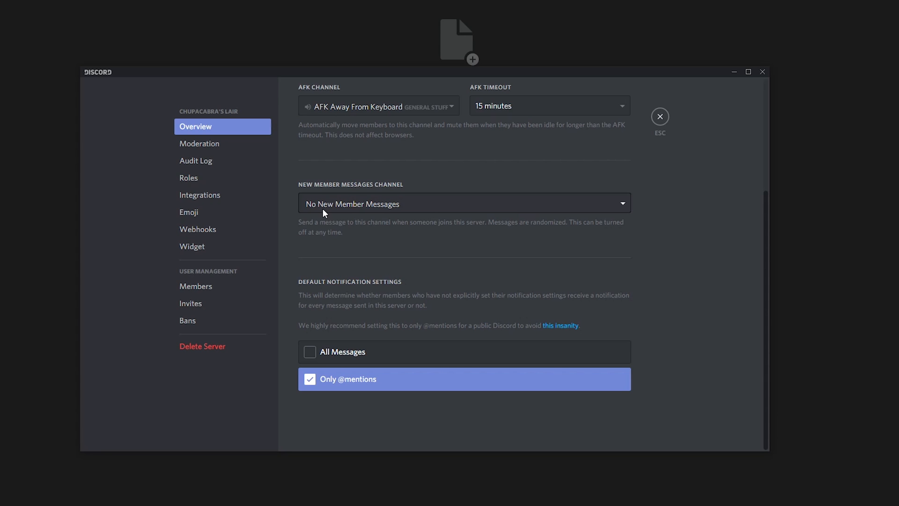
# Step: Set New Member Messages Channel to general-chat, save the change, and exit settings
pyautogui.click(463, 203)
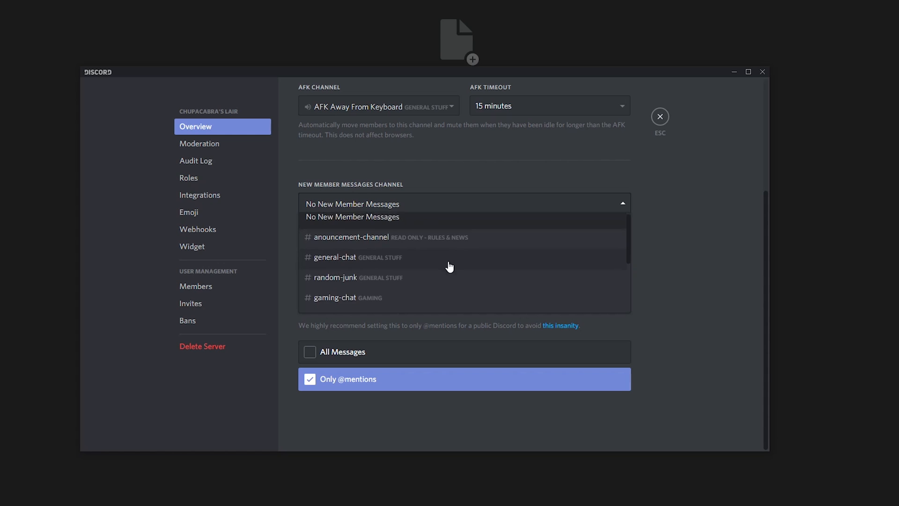
pyautogui.scroll(3)
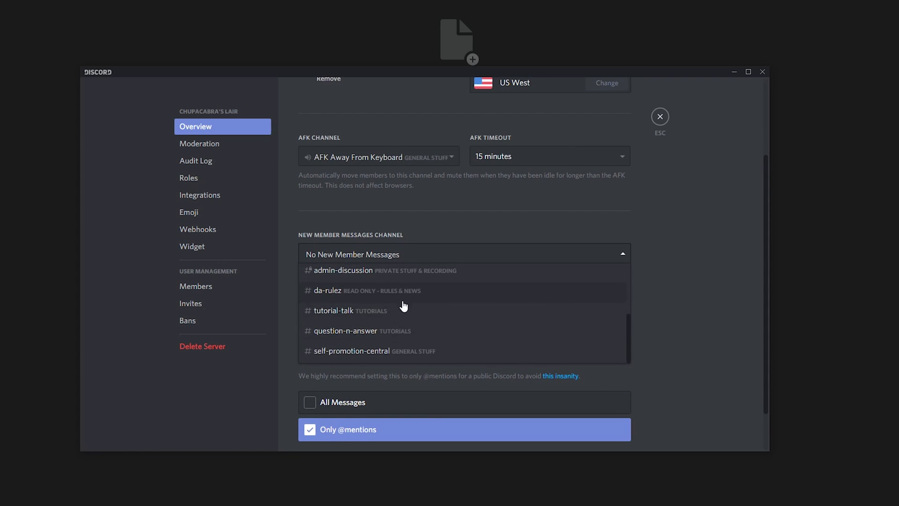
pyautogui.scroll(3)
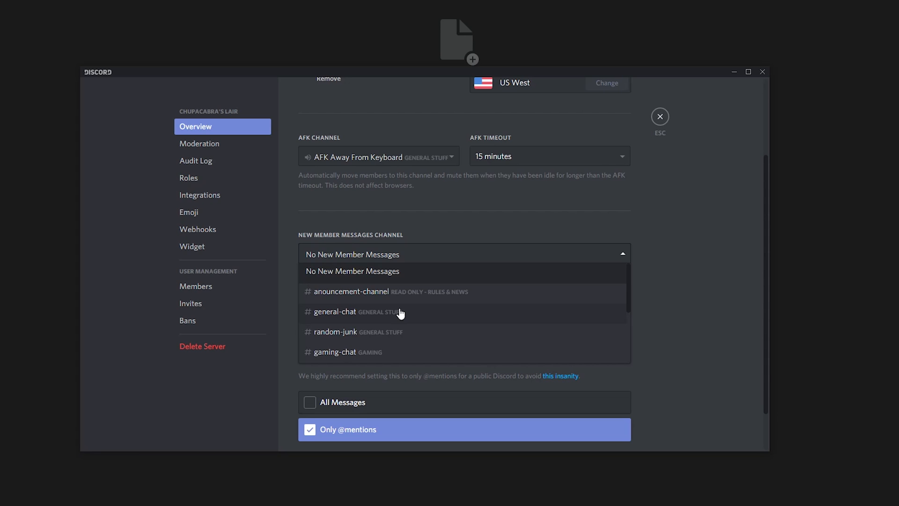
pyautogui.click(335, 311)
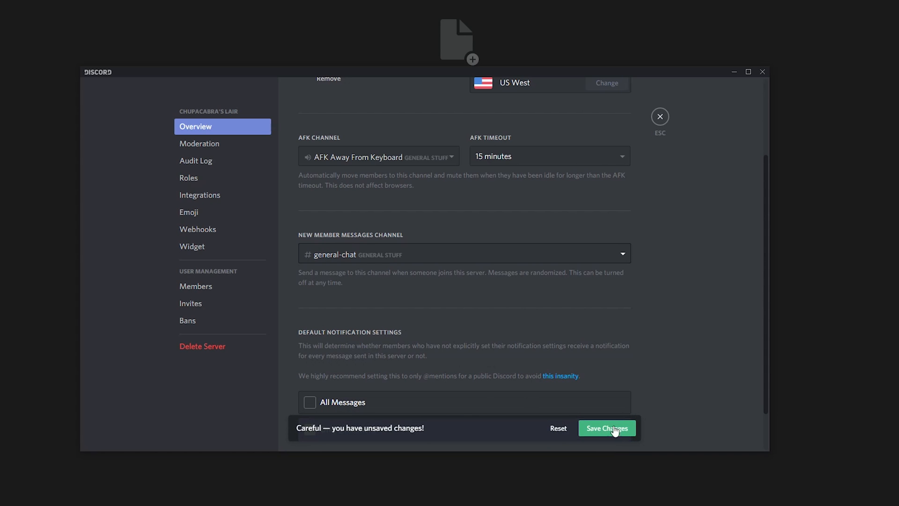
pyautogui.click(607, 427)
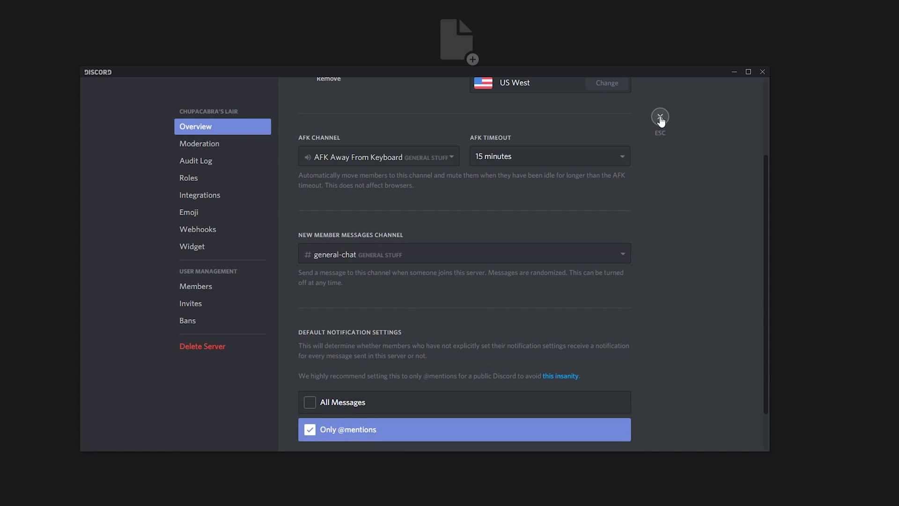
pyautogui.click(659, 117)
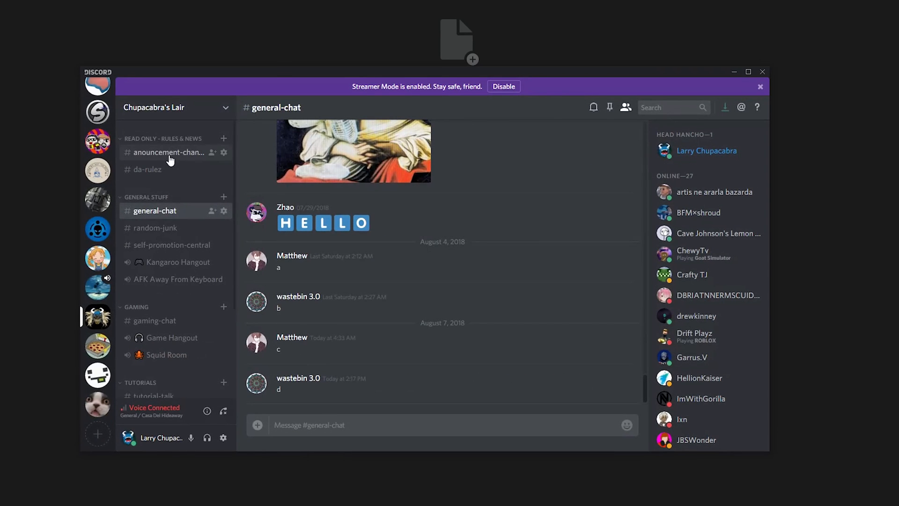
# Step: View the da-rulez and announcement-channel channels, then return to general-chat
pyautogui.click(148, 169)
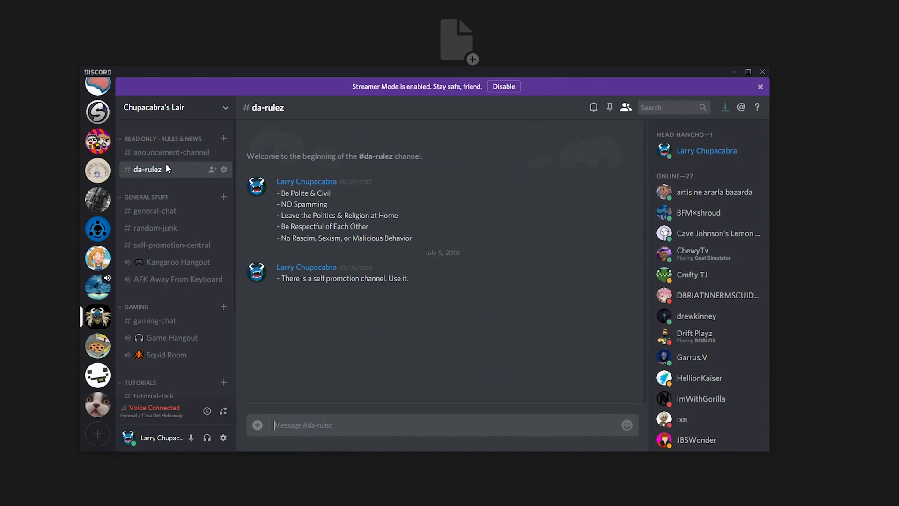
pyautogui.moveTo(168, 152)
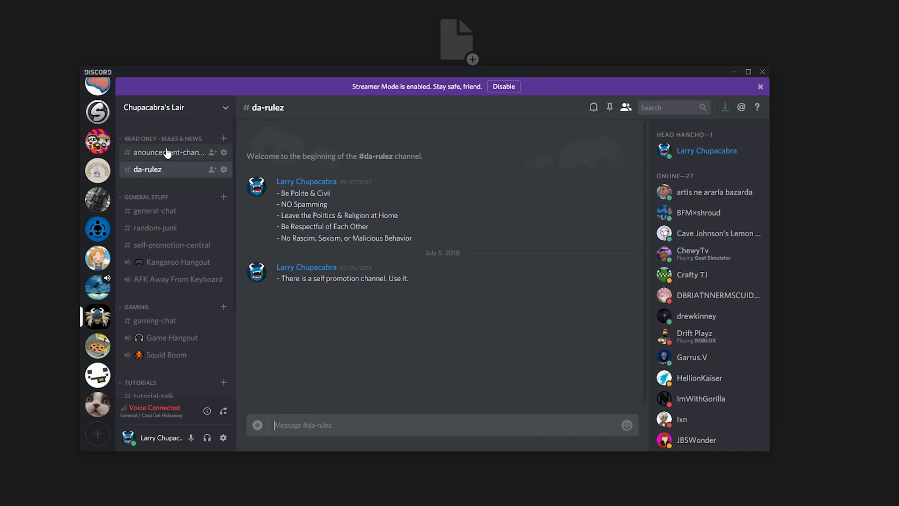
pyautogui.click(168, 152)
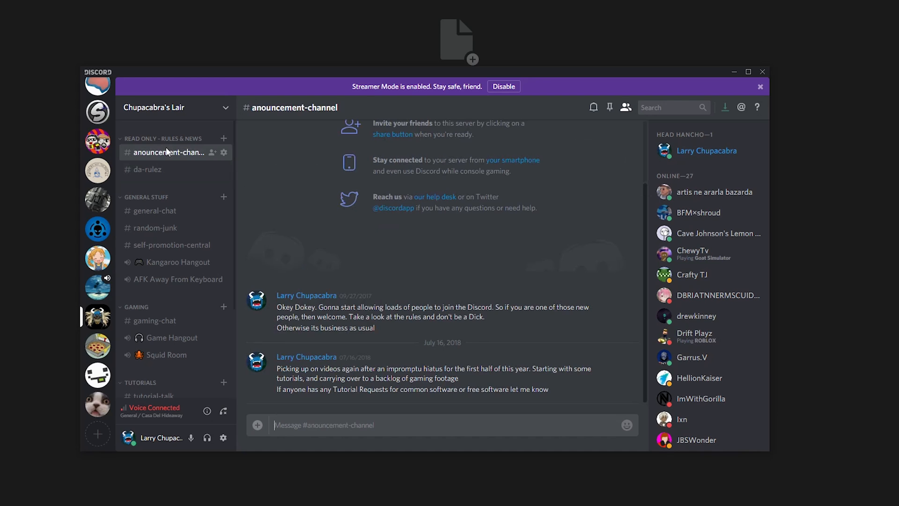
pyautogui.click(156, 210)
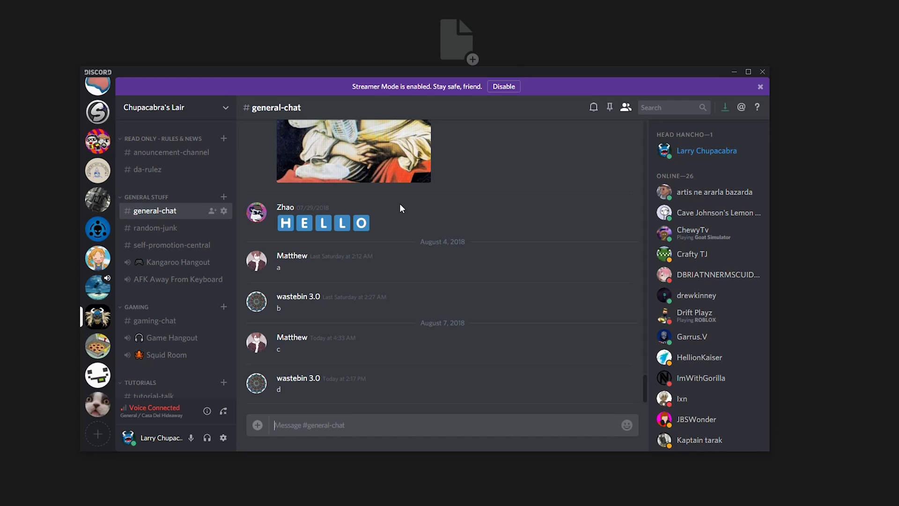
pyautogui.moveTo(430, 354)
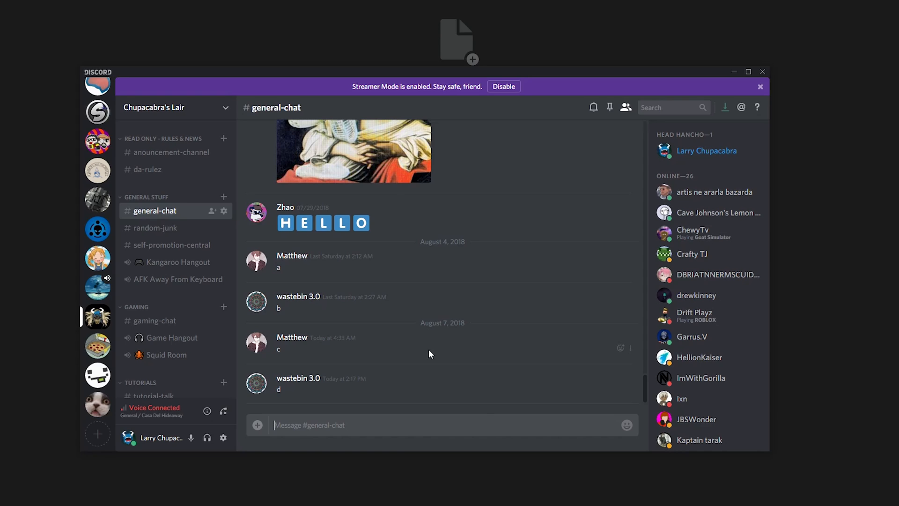